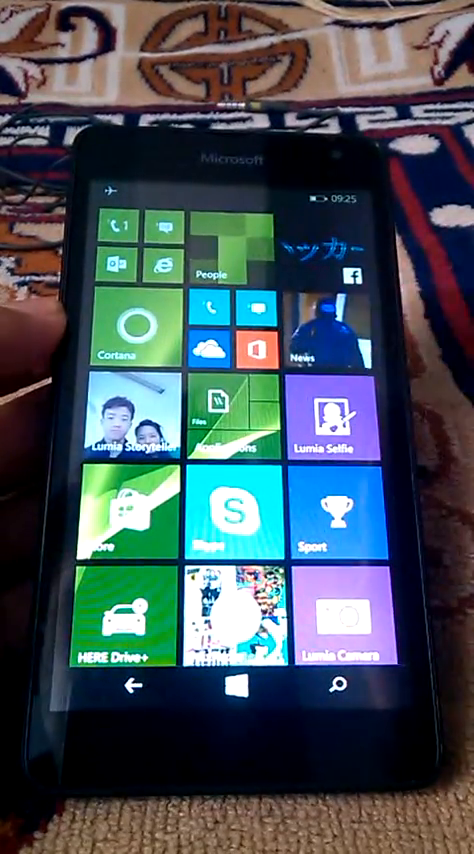
# Open Cortana's settings and move on to the speech settings showing English (United States)
pyautogui.hscroll(-3)
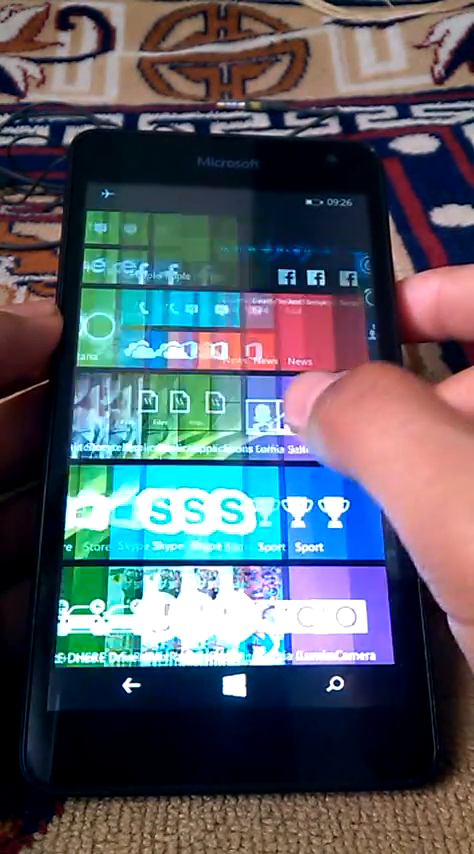
pyautogui.click(332, 689)
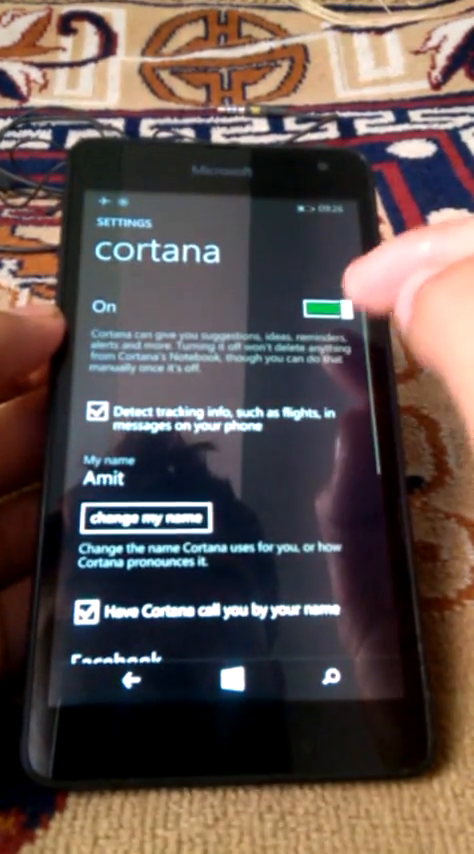
pyautogui.scroll(-3)
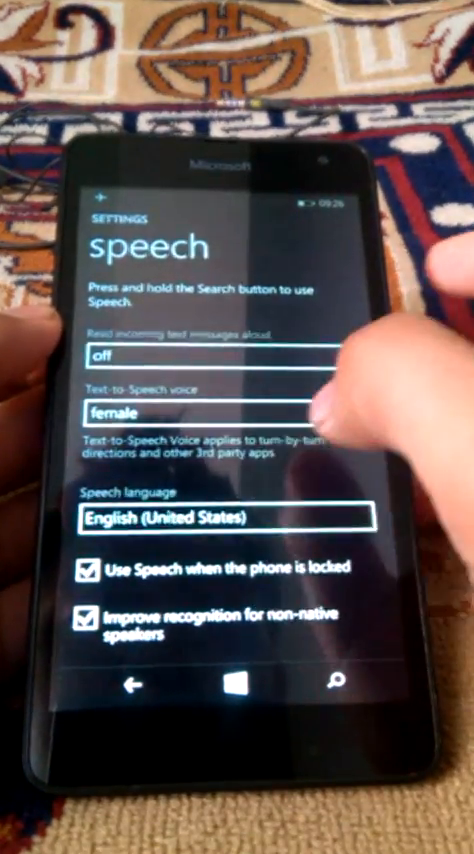
# Launch Cortana, see it's unavailable for this region and language, and return to apps
pyautogui.click(227, 515)
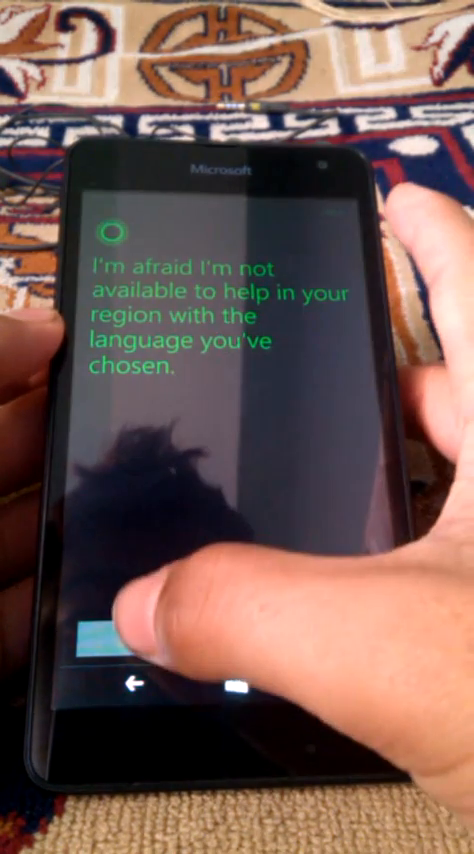
pyautogui.click(135, 686)
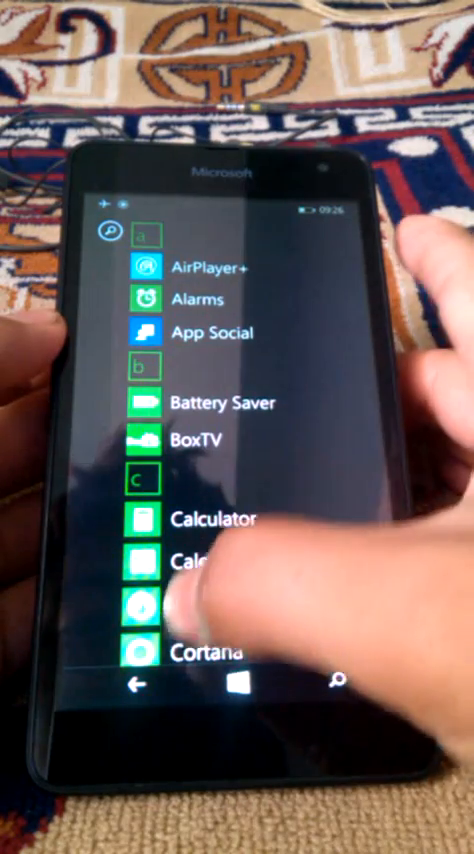
# Open Settings and reach the speech page, now listing English (India)
pyautogui.click(141, 650)
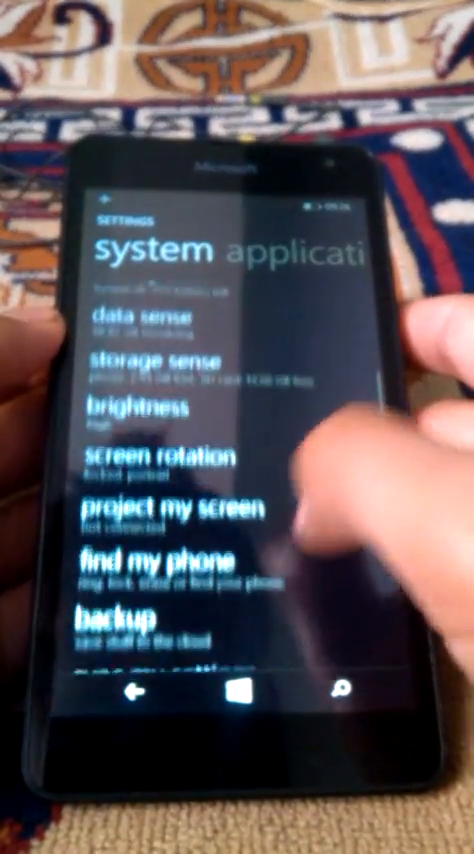
pyautogui.scroll(-3)
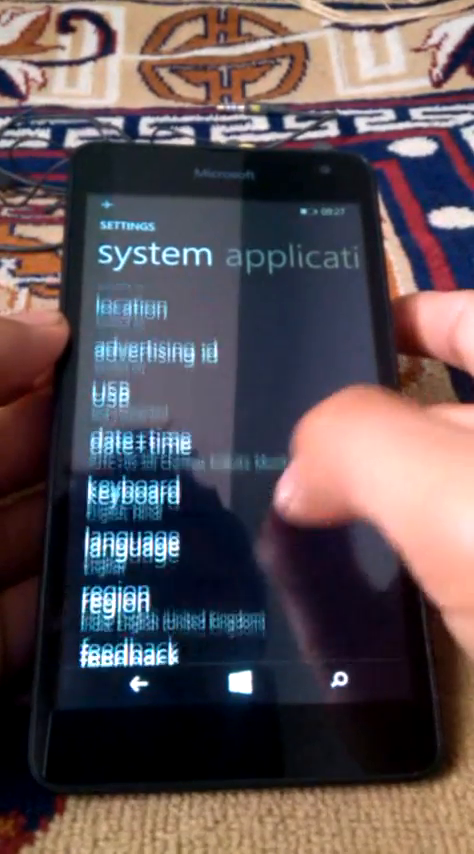
pyautogui.scroll(-3)
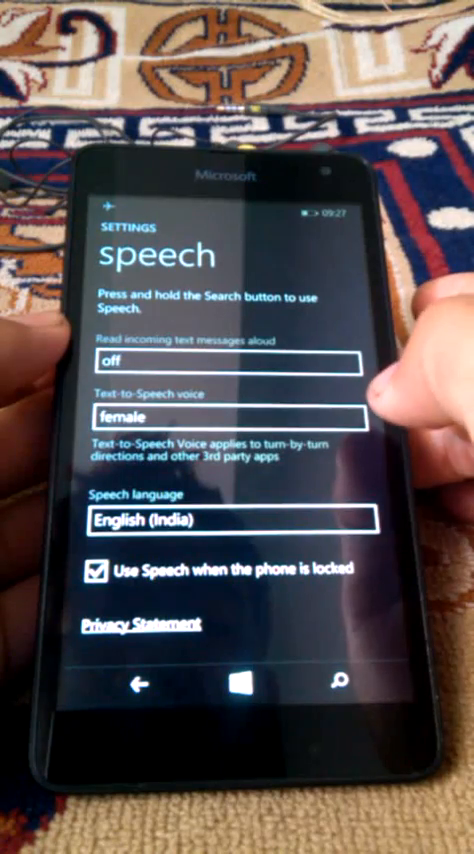
# Switch speech language to English (United Kingdom), confirm Cortana works, then go to Start
pyautogui.click(235, 519)
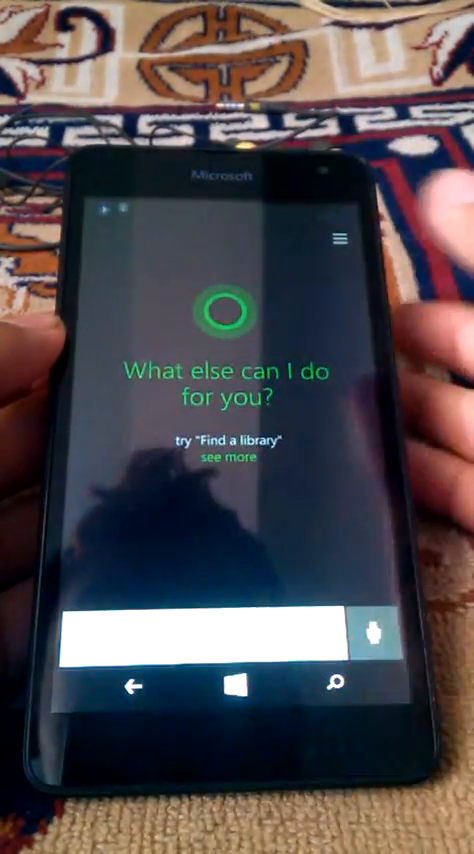
pyautogui.click(236, 686)
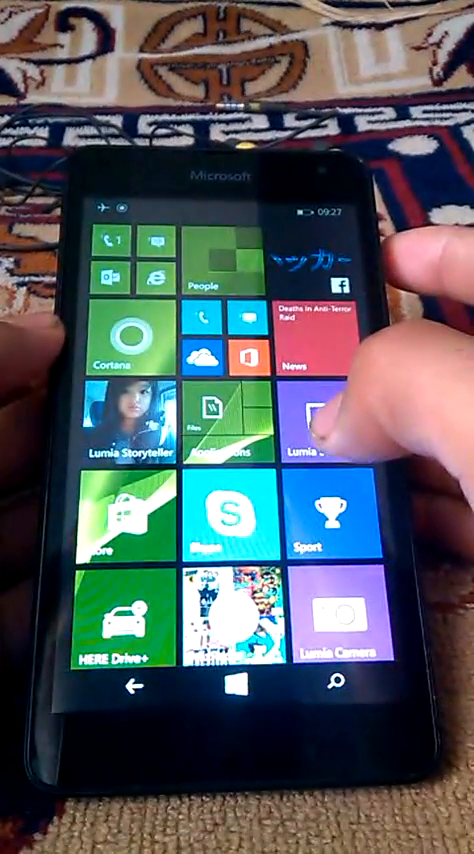